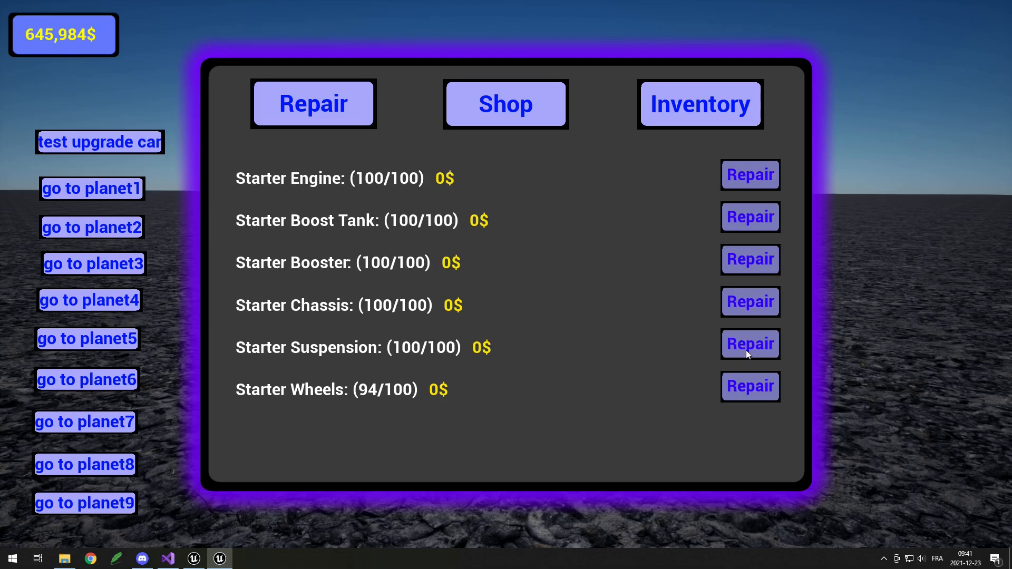
- Repair the worn Starter Wheels to 100/100 in the game's Repair tab
{"action": "left_click", "coordinate": [749, 386]}
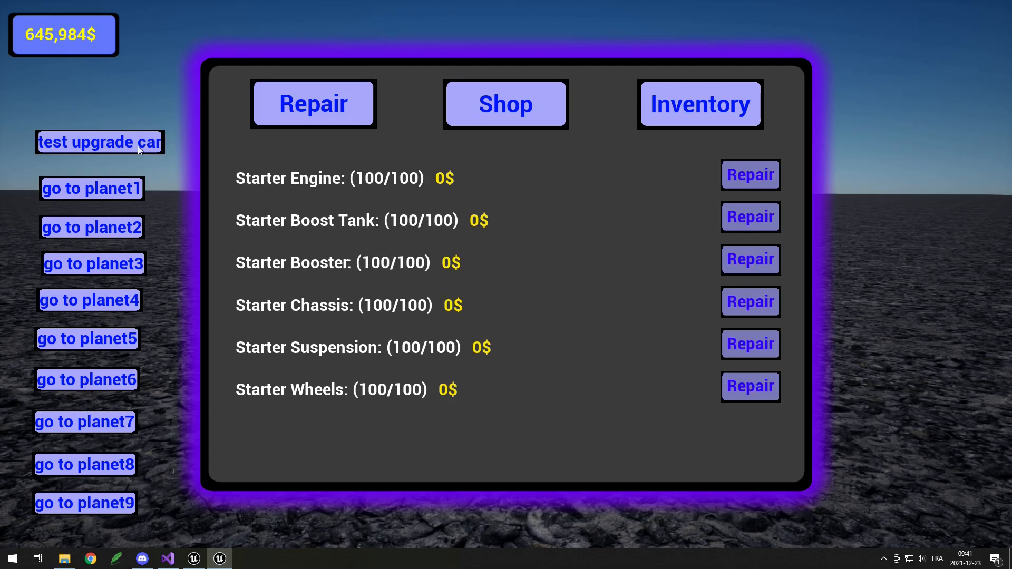
{"action": "mouse_move", "coordinate": [92, 193]}
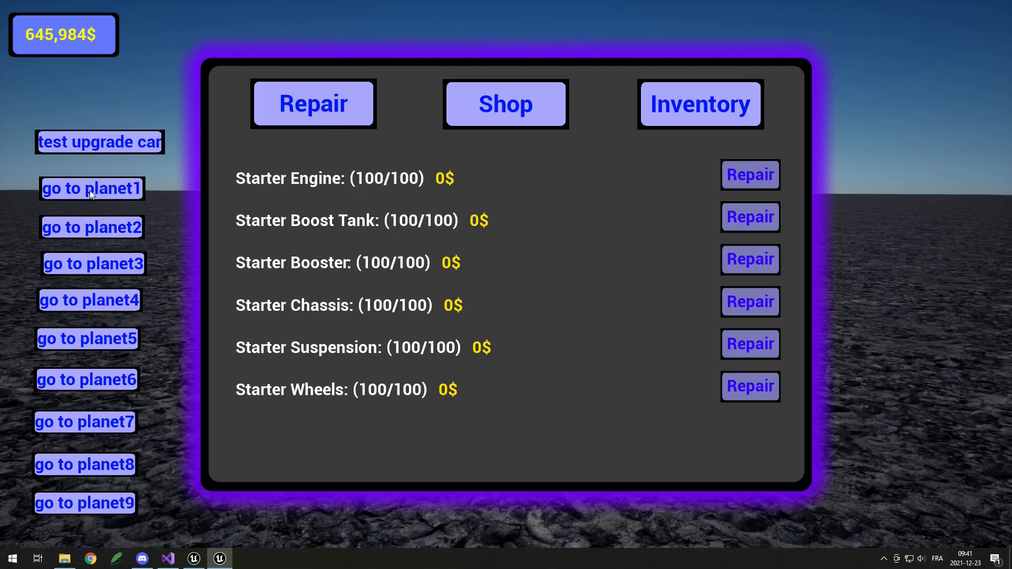
{"action": "mouse_move", "coordinate": [75, 246]}
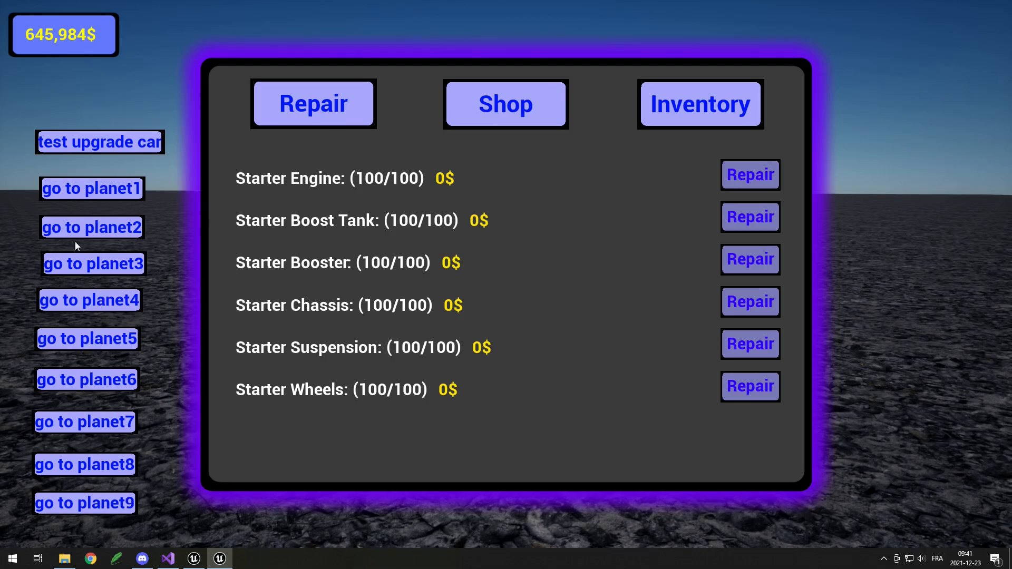
{"action": "mouse_move", "coordinate": [91, 189]}
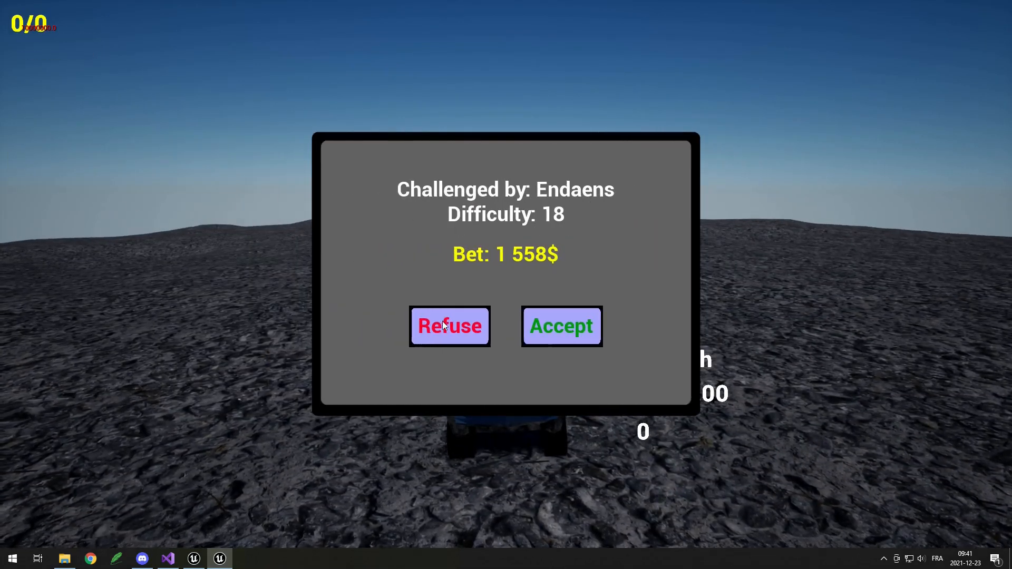
- Refuse the race challenges from Endaens and Vorcux
{"action": "left_click", "coordinate": [449, 326]}
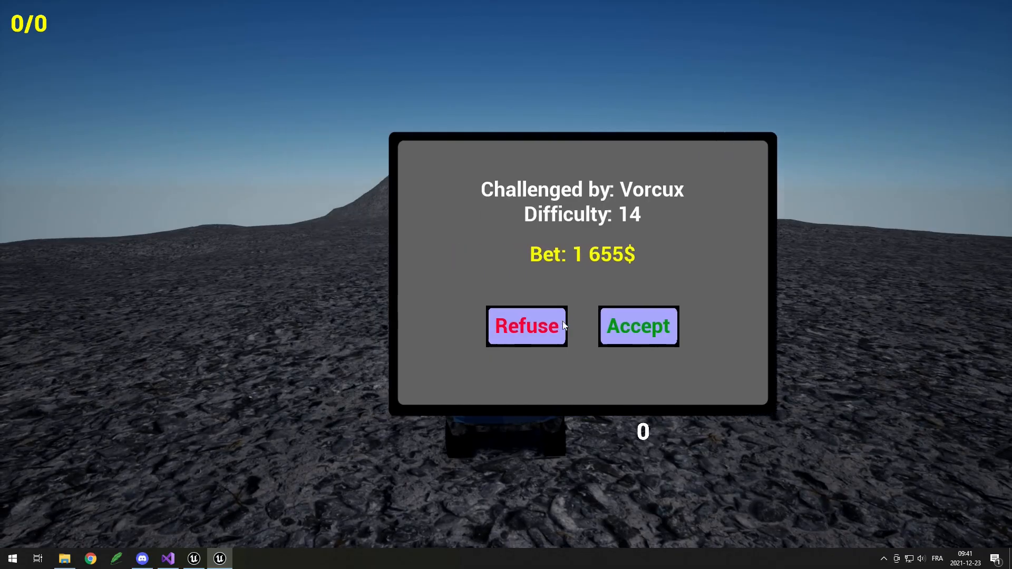
{"action": "left_click", "coordinate": [637, 326]}
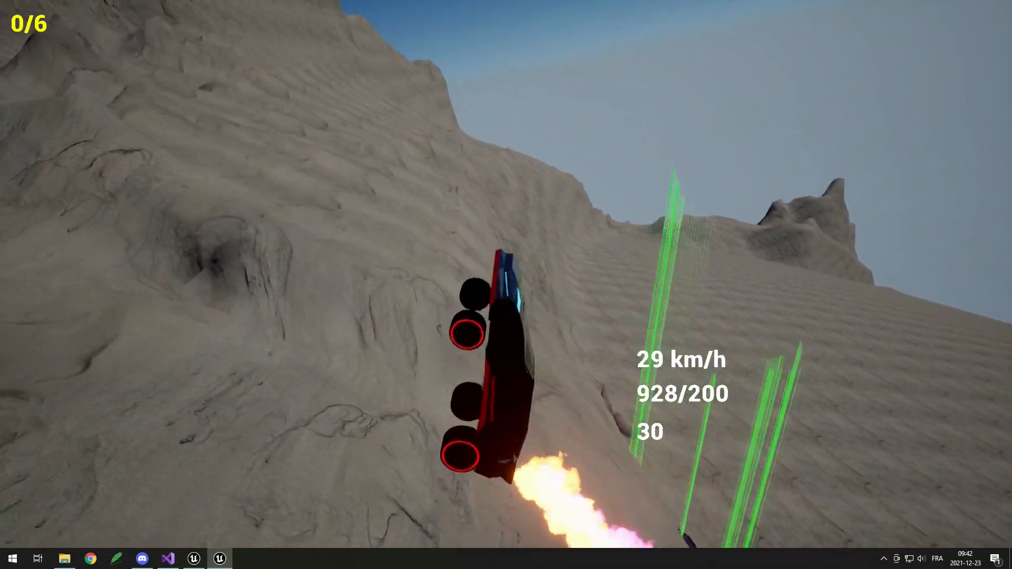
- Start a Play In Editor session on Planet1 with the glowing marker domes visible
{"action": "left_click", "coordinate": [508, 39]}
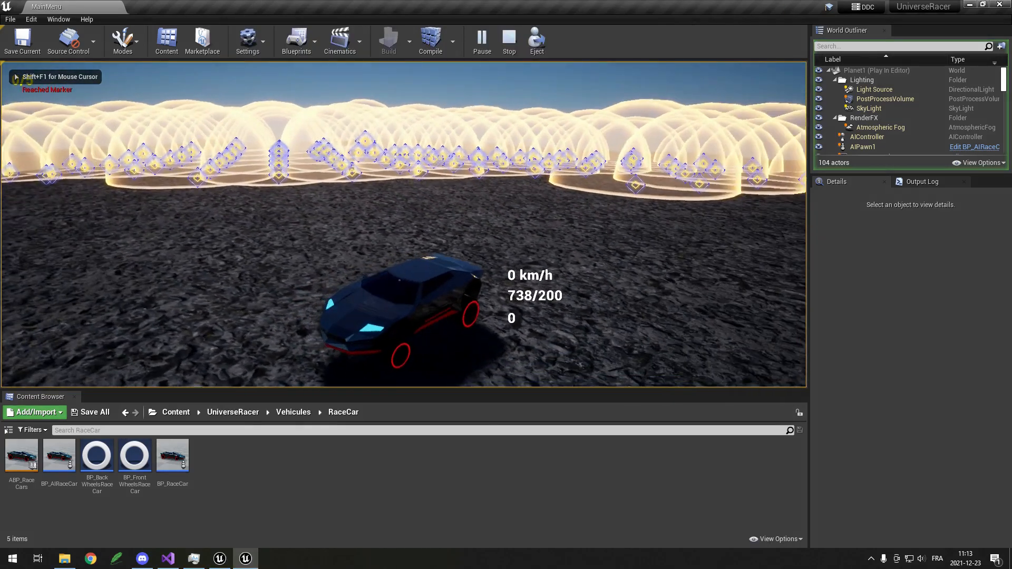
- Switch to Visual Studio showing UniverseRacerGameMode.cpp
{"action": "left_click", "coordinate": [167, 558]}
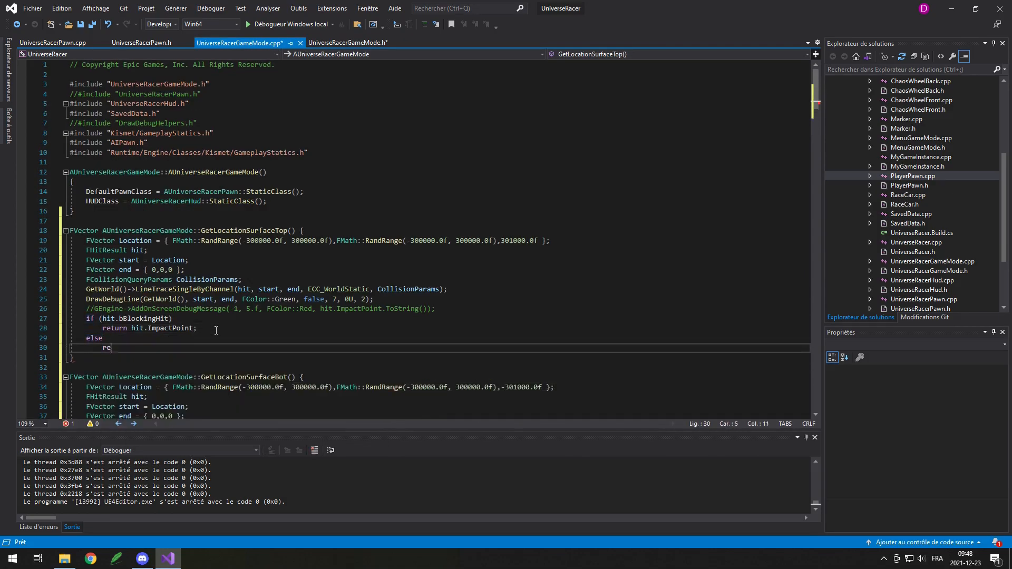
- Add an x grid loop from -30000 to 30000 in 1000 steps, referencing startLocation
{"action": "scroll", "scroll_direction": "down", "scroll_amount": 3}
{"action": "type", "text": "float x = , float y, float z"}
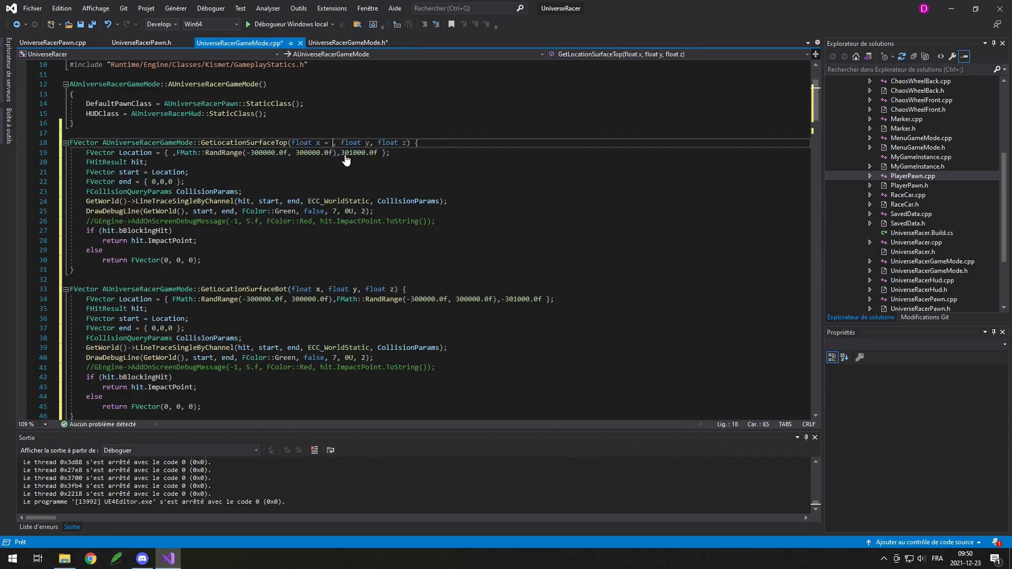
{"action": "scroll", "scroll_direction": "down", "scroll_amount": 3}
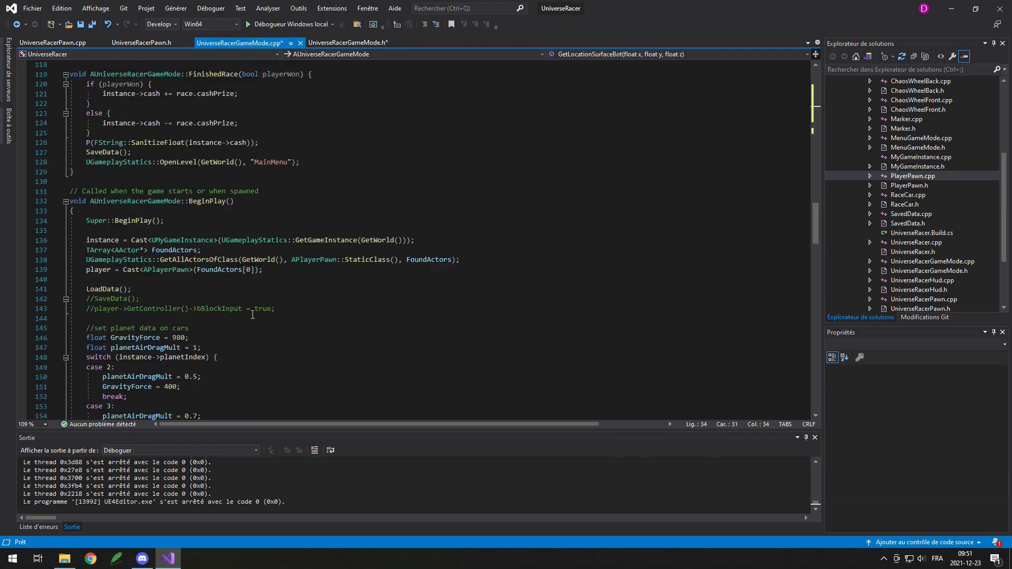
{"action": "scroll", "scroll_direction": "down", "scroll_amount": 3}
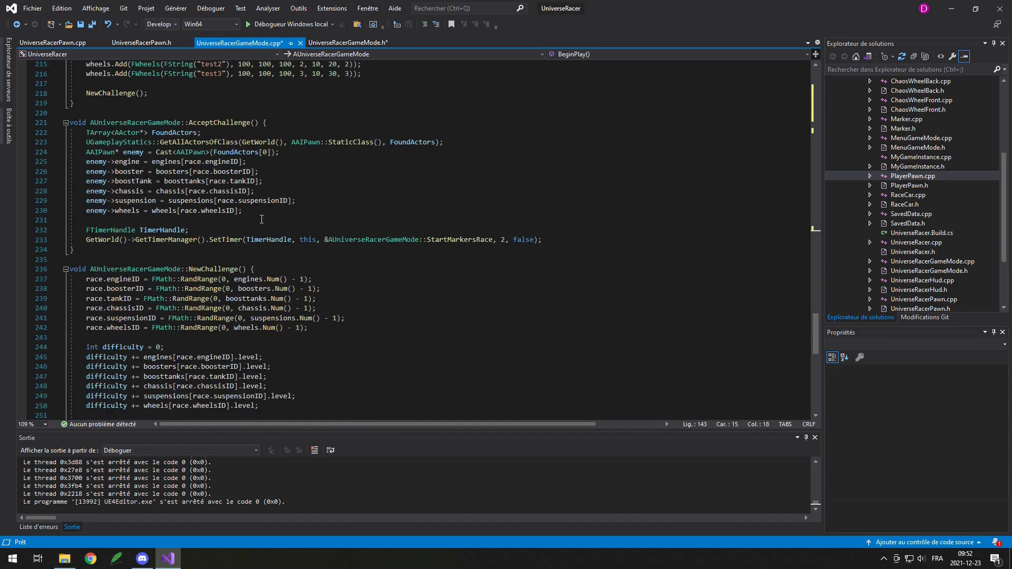
{"action": "type", "text": "for (int x = -30000; x < 30000; x += 1000) {"}
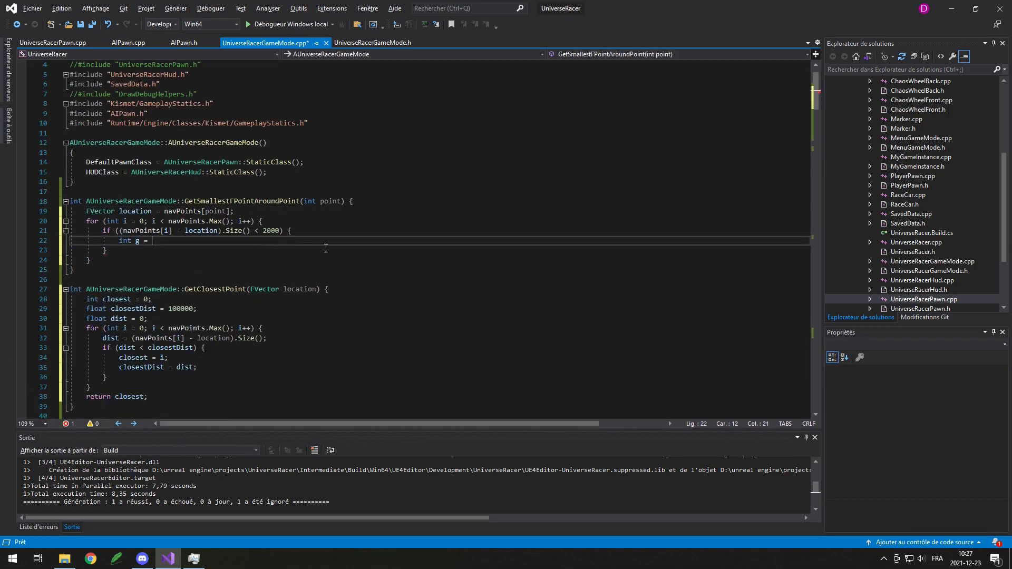
{"action": "type", "text": "startLocation"}
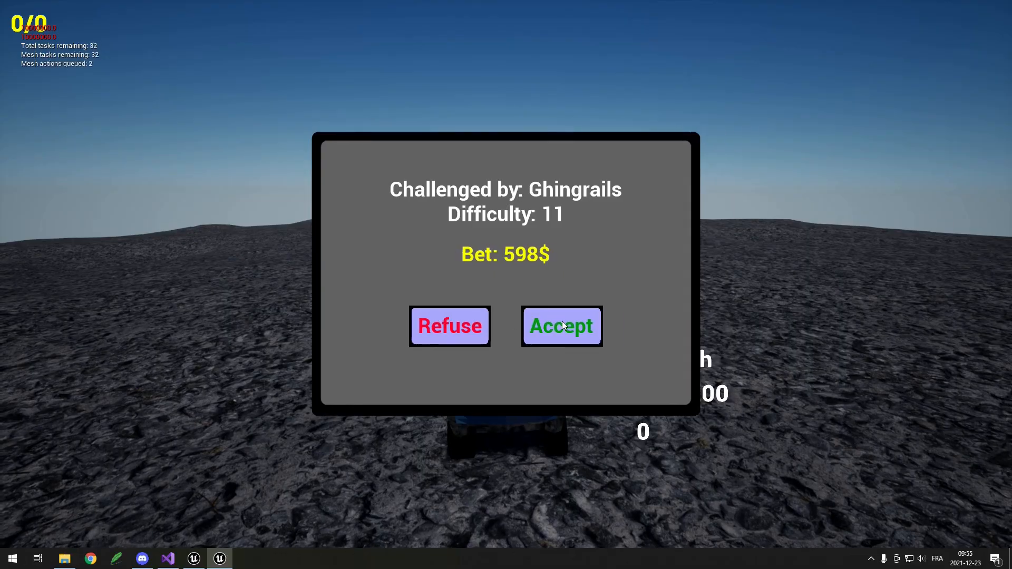
- Accept Endaens' challenge to begin the race against the AI car
{"action": "left_click", "coordinate": [560, 326]}
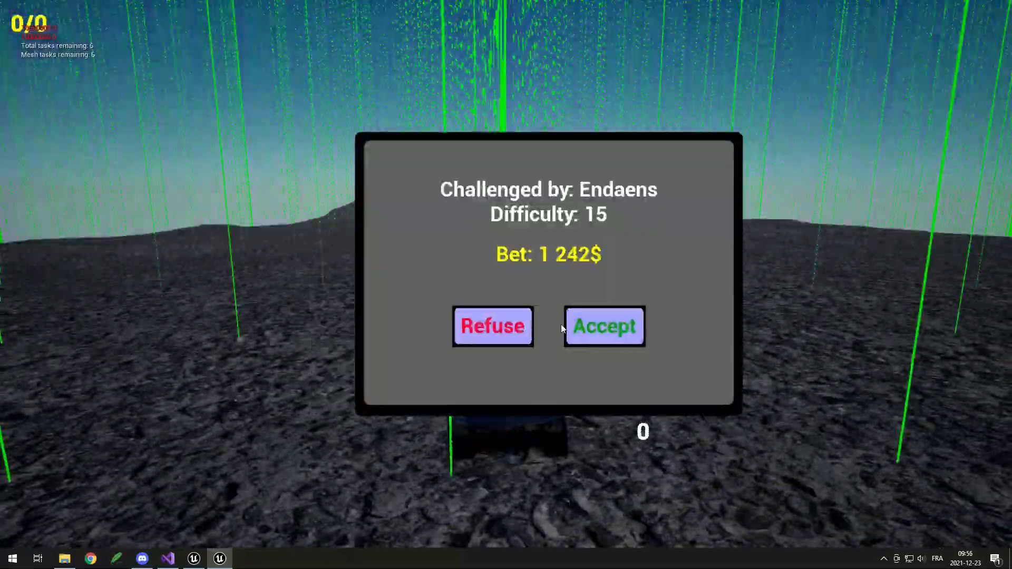
{"action": "left_click", "coordinate": [604, 326]}
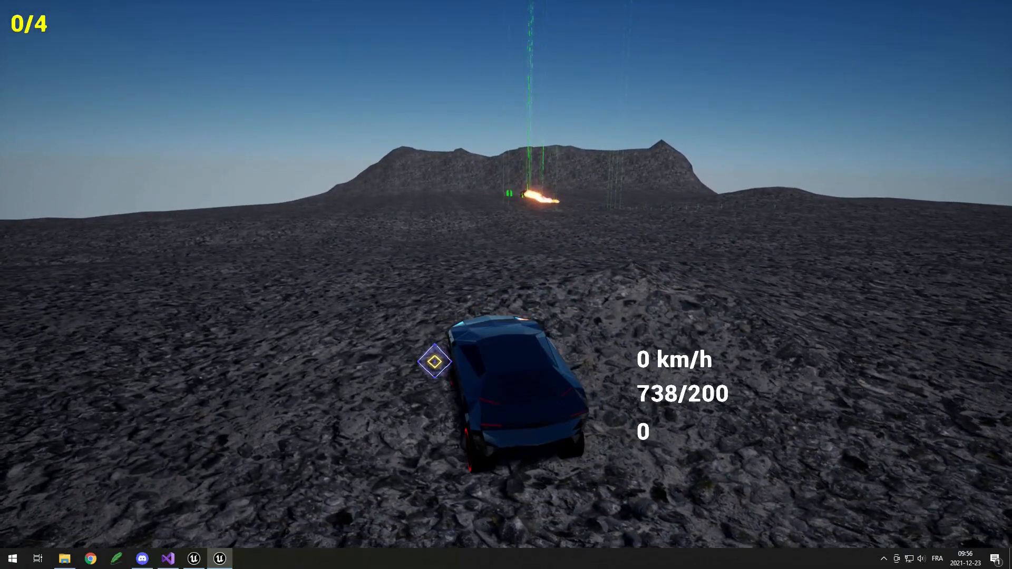
- Drive the car forward with W toward the race markers
{"action": "key", "text": "w"}
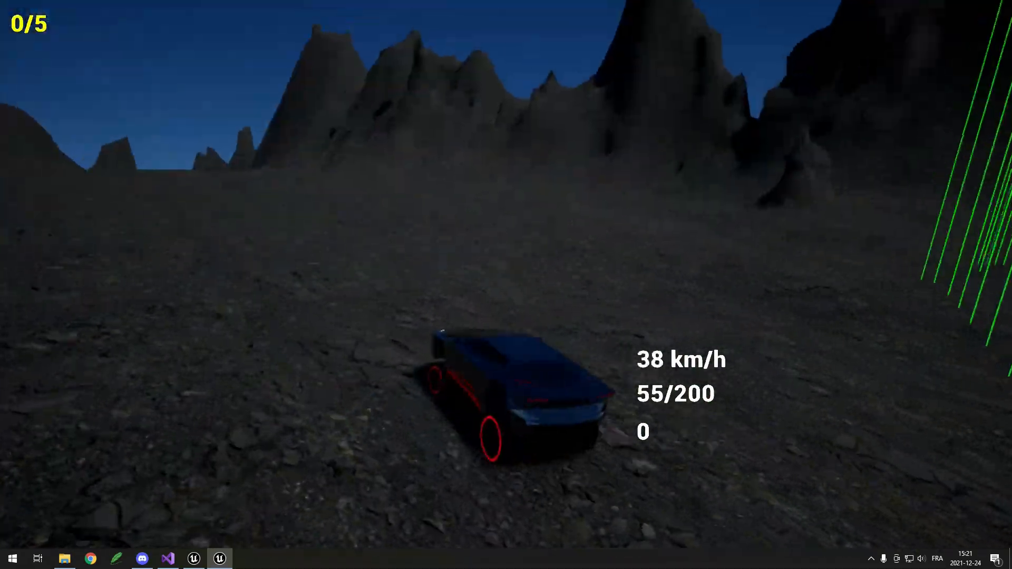
- End the running race session
{"action": "key", "text": "w"}
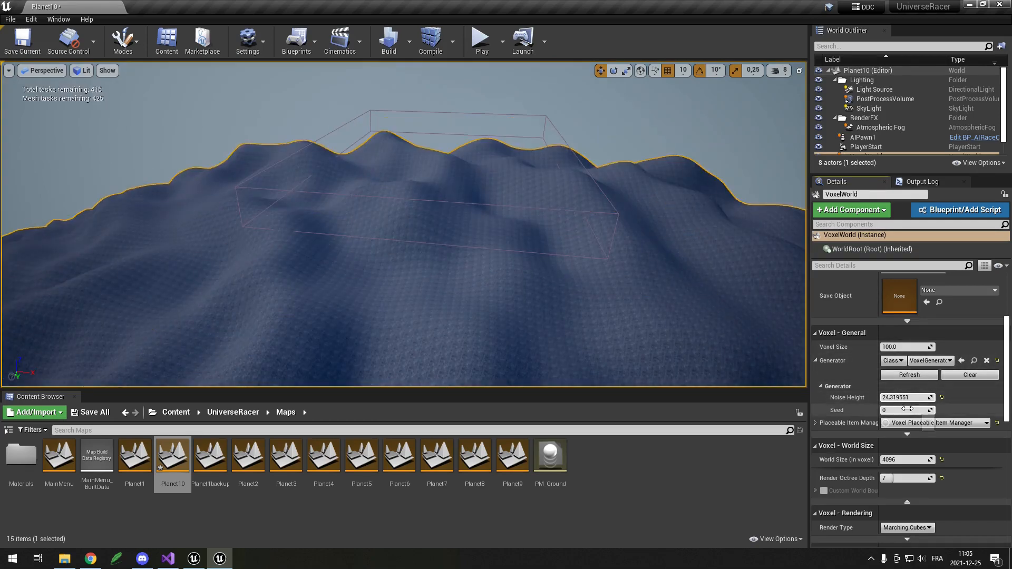
- Preview VoxelWorld seed 1 and reset it, then play Planet10 and refuse Kretuts' challenge
{"action": "left_click", "coordinate": [925, 410]}
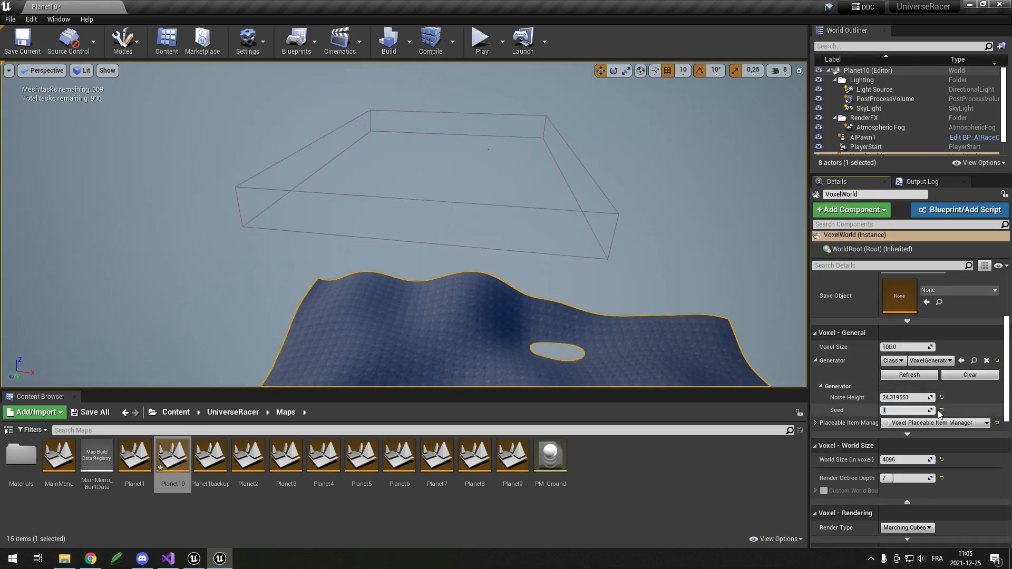
{"action": "left_click", "coordinate": [940, 410]}
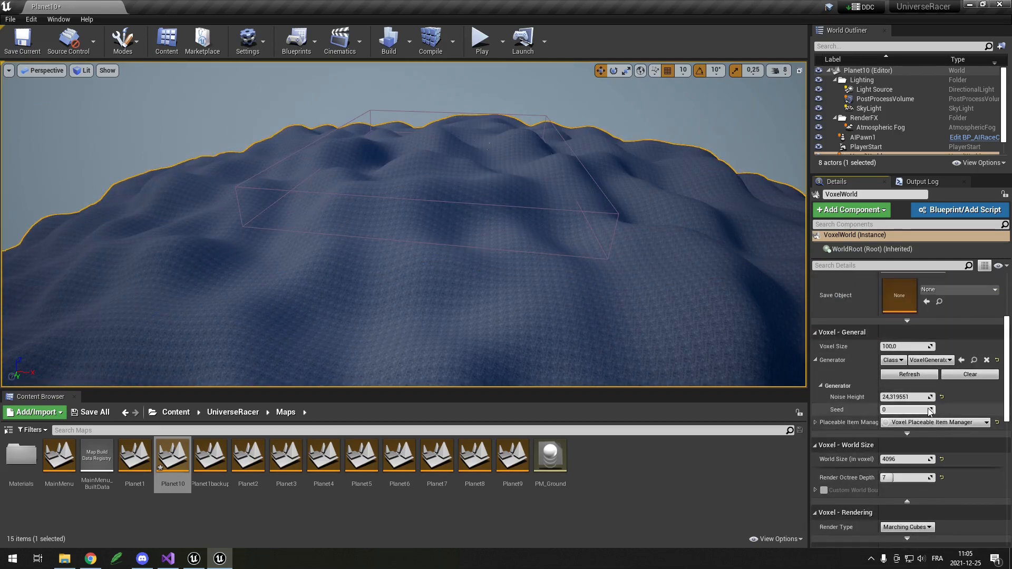
{"action": "left_click", "coordinate": [480, 37]}
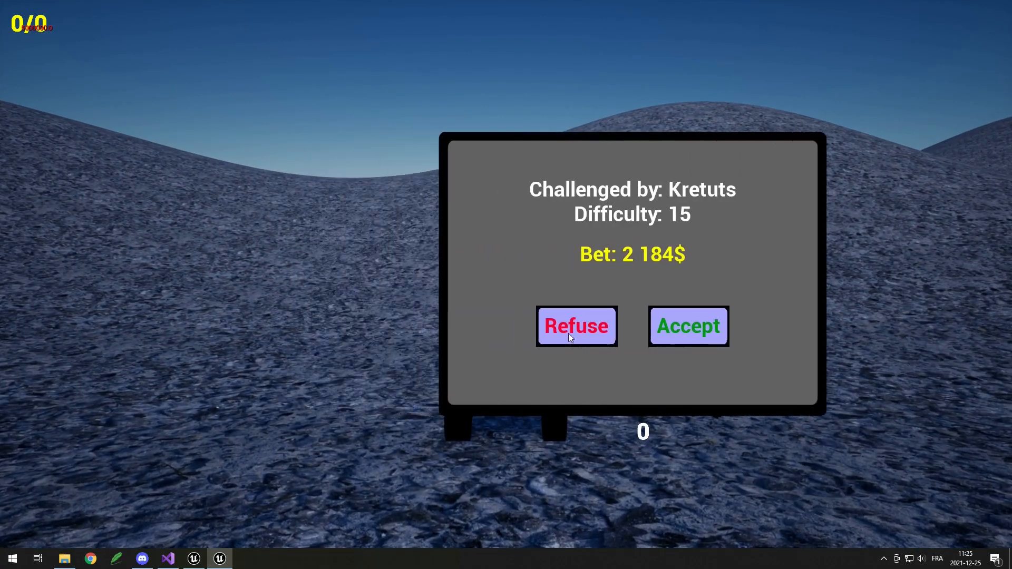
{"action": "left_click", "coordinate": [575, 325]}
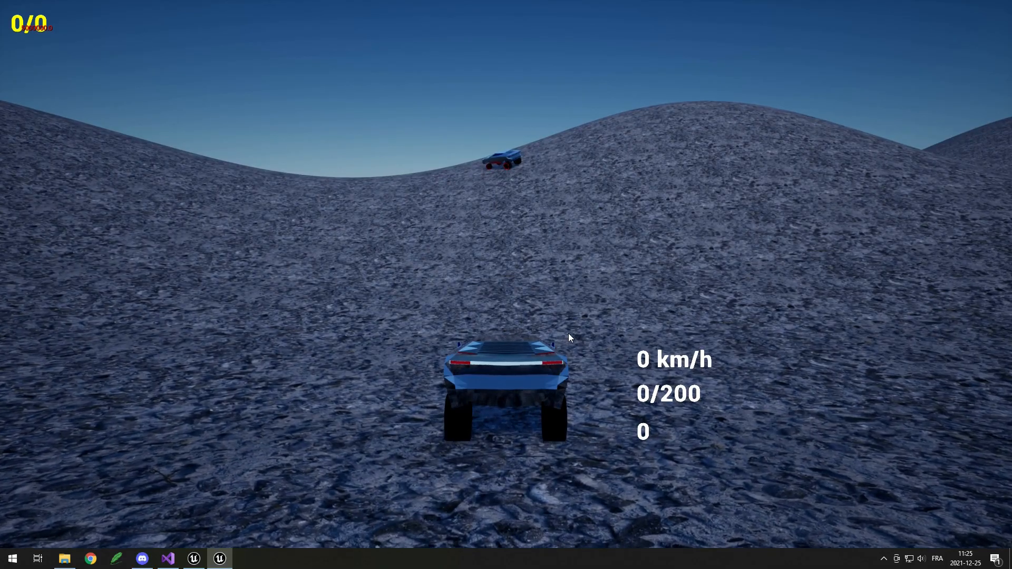